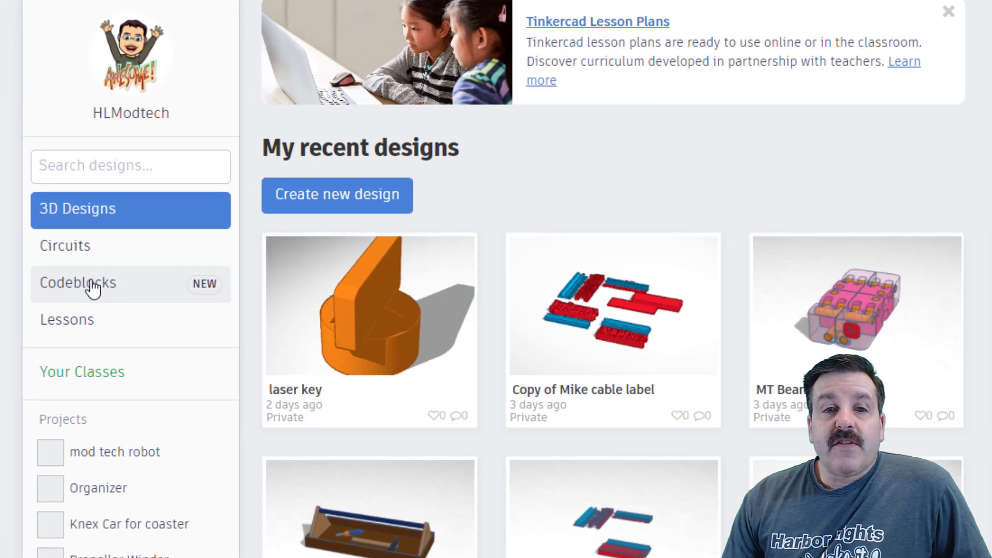
- Create a new Codeblocks design and title it 'eye mdh'
{"action": "left_click", "coordinate": [78, 283]}
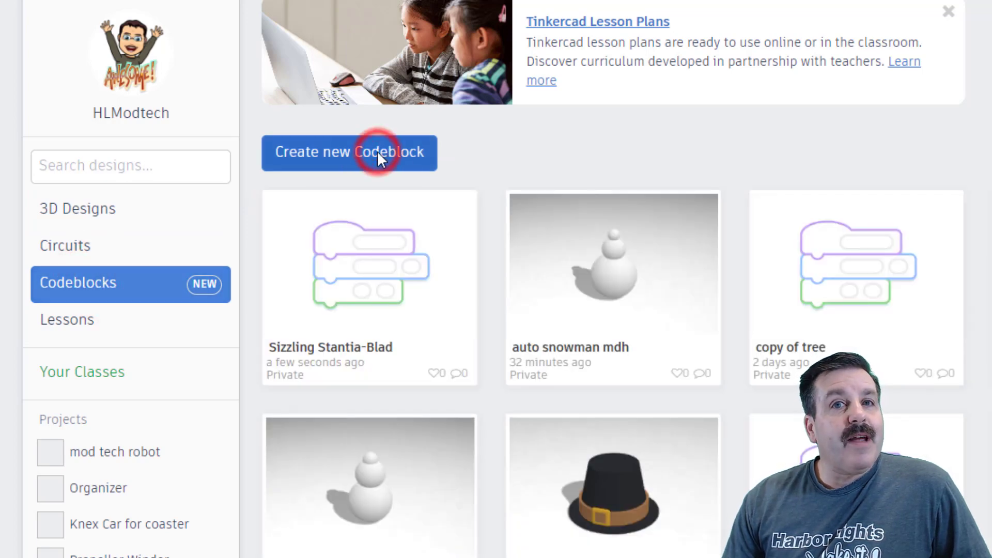
{"action": "left_click", "coordinate": [349, 152]}
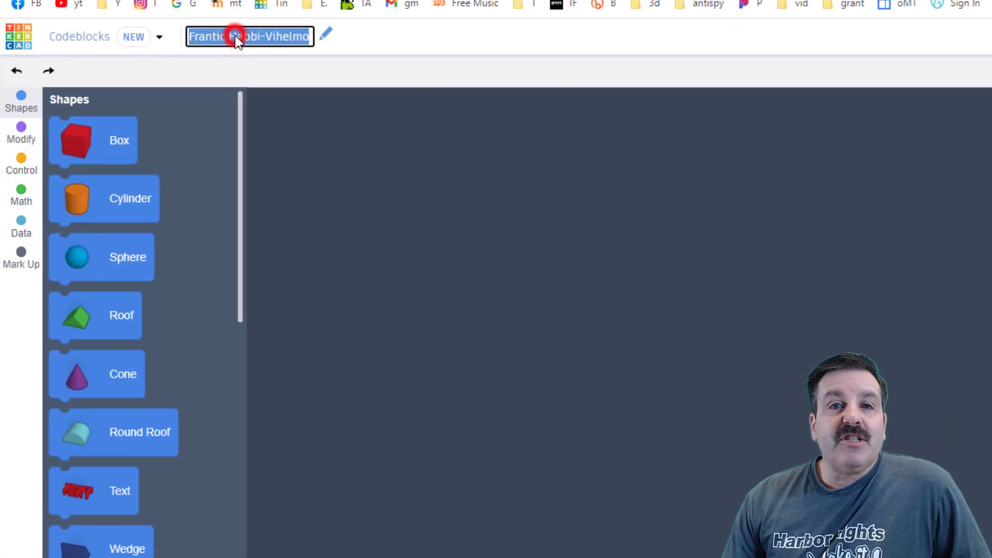
{"action": "type", "text": "eye"}
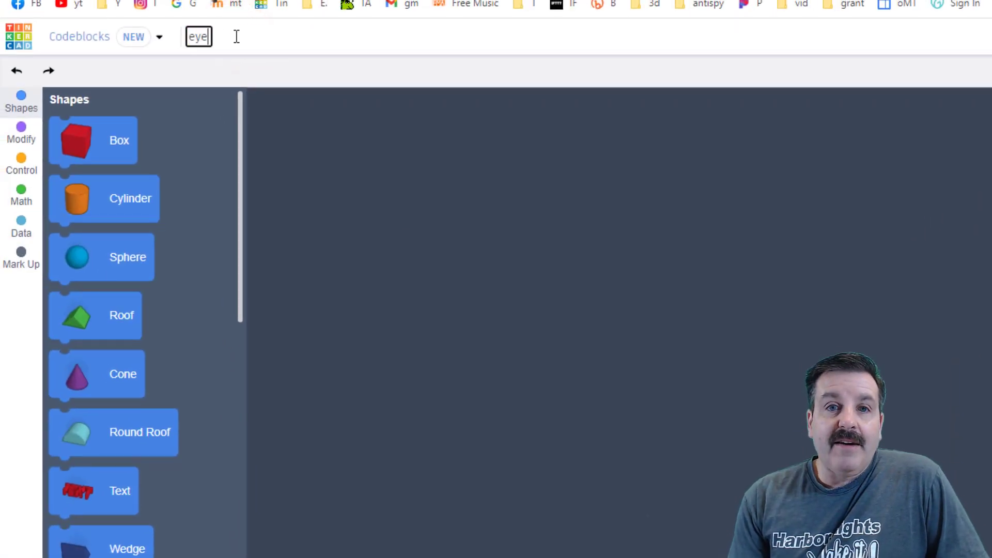
{"action": "type", "text": "mdh"}
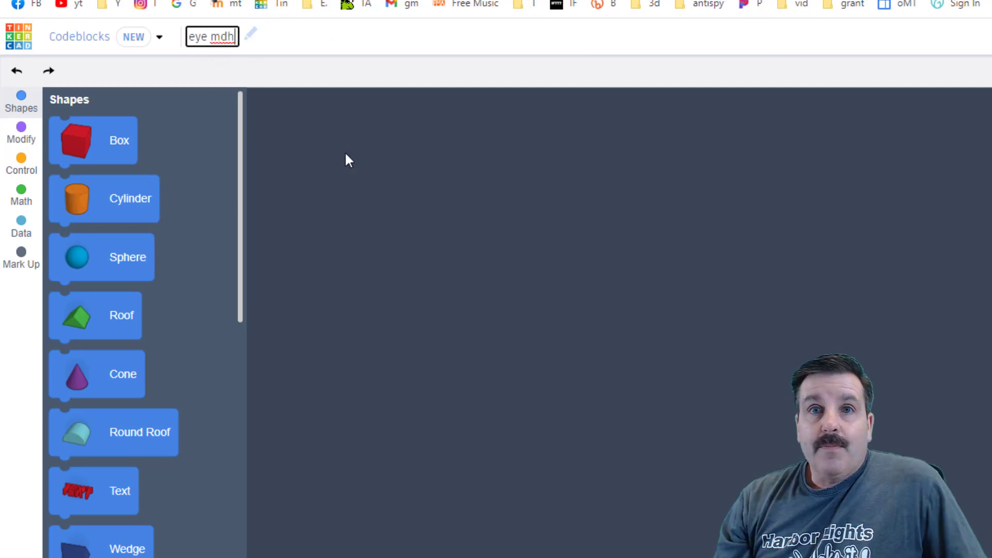
{"action": "left_click", "coordinate": [399, 290]}
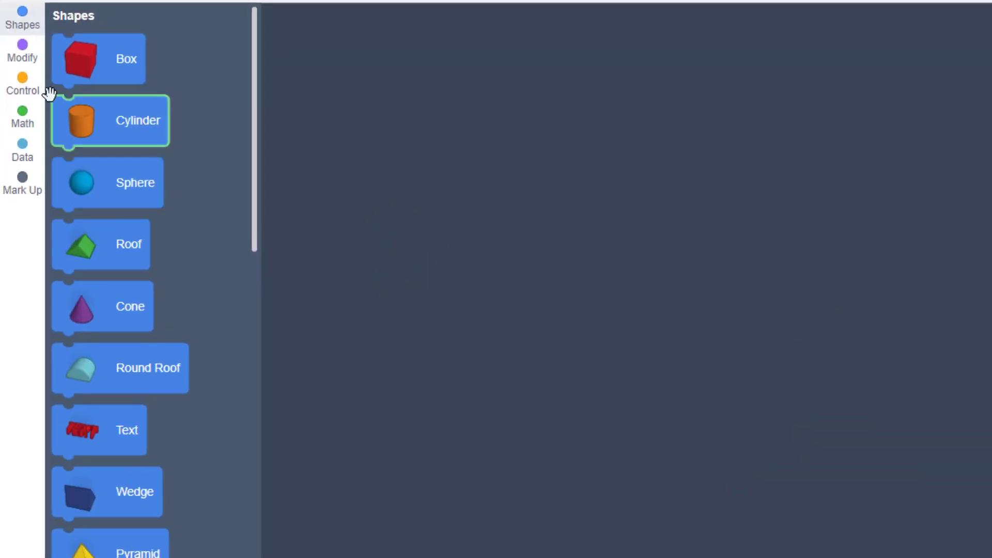
- Add a Create New Object block and rename its object0 variable to 'eye'
{"action": "left_click", "coordinate": [22, 50]}
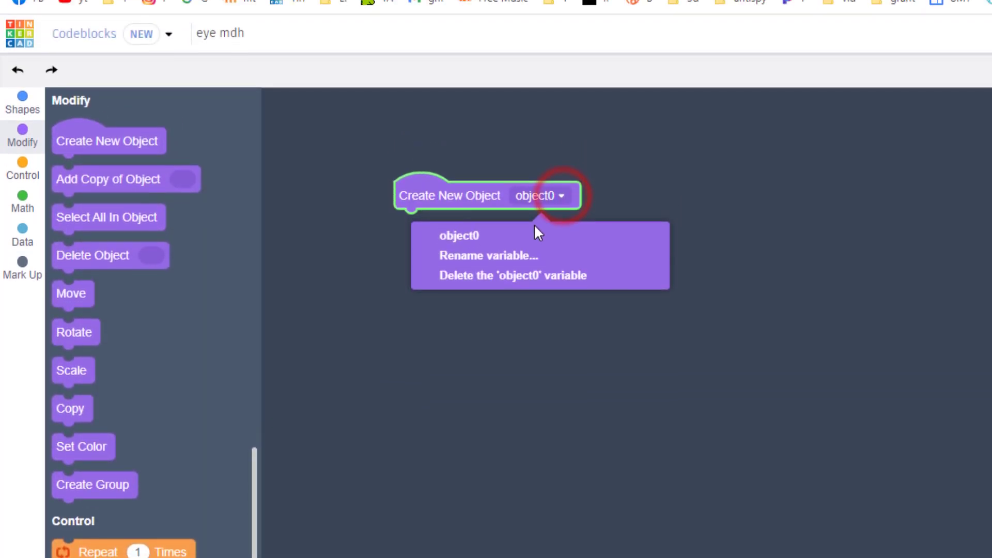
{"action": "left_click", "coordinate": [488, 256]}
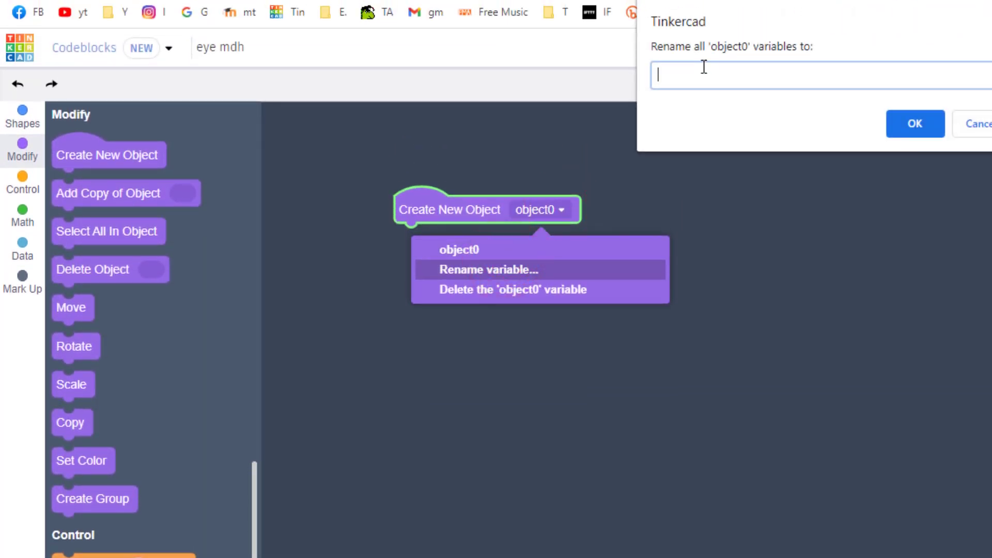
{"action": "type", "text": "eye"}
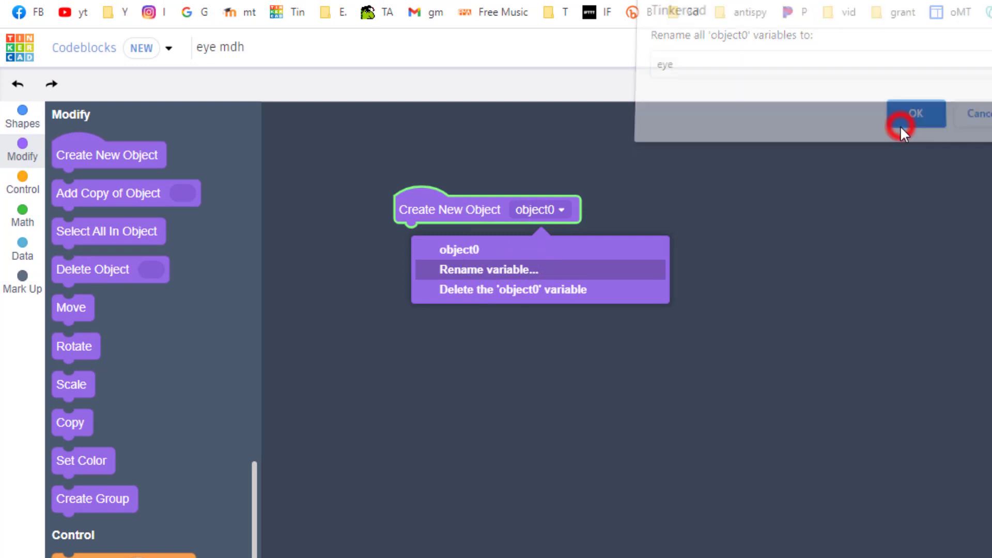
{"action": "left_click", "coordinate": [915, 113]}
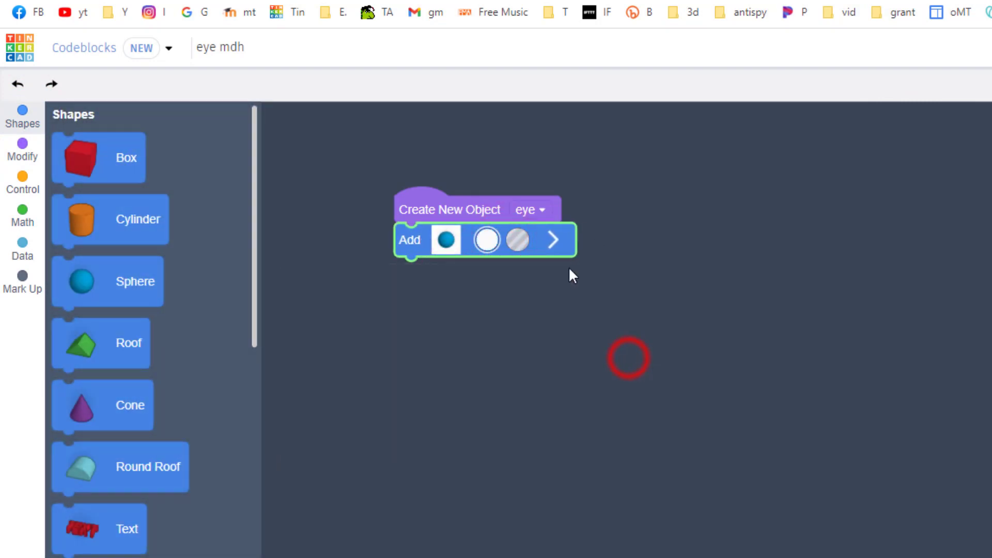
- Set the sphere's radius to 6, duplicate the block, and colour the copy black
{"action": "left_click", "coordinate": [553, 240]}
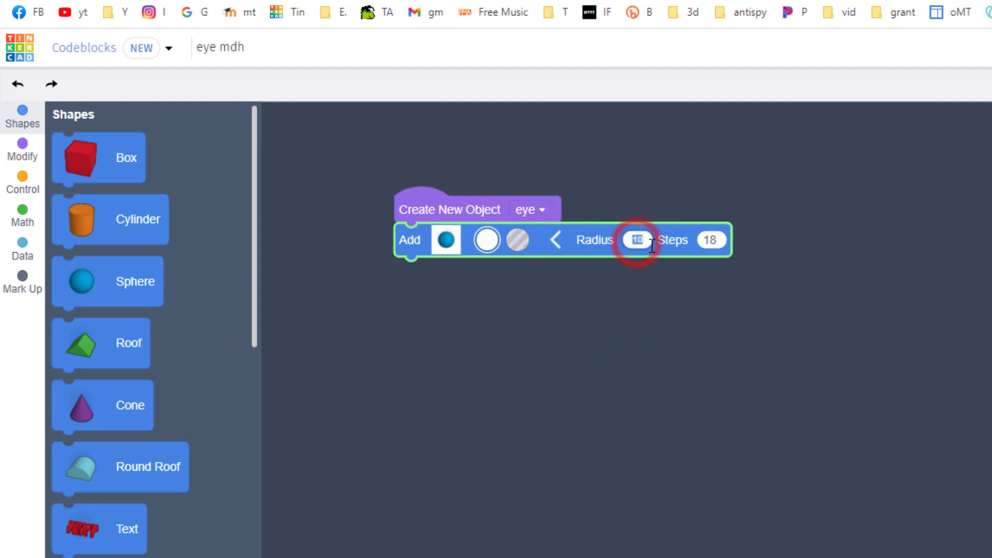
{"action": "right_click", "coordinate": [411, 240]}
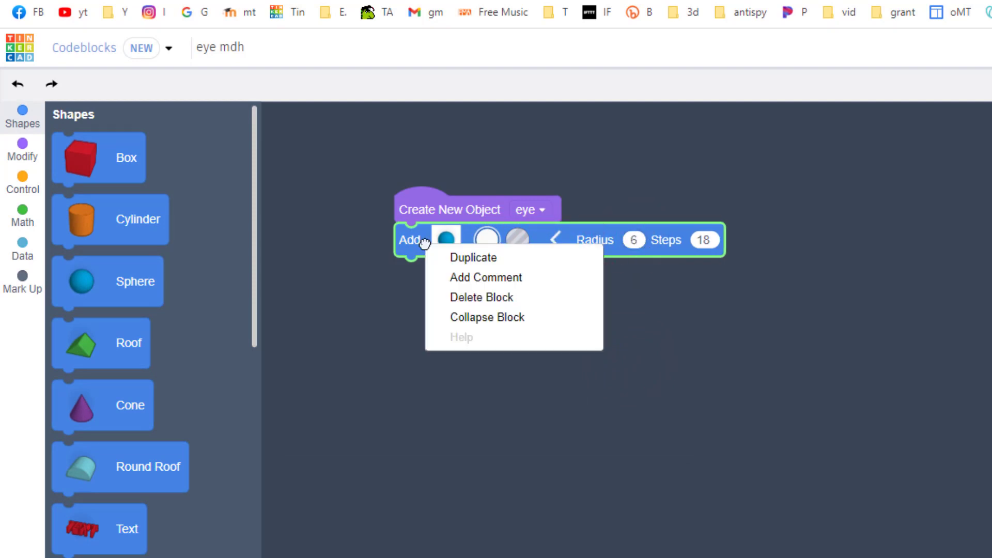
{"action": "left_click", "coordinate": [471, 257]}
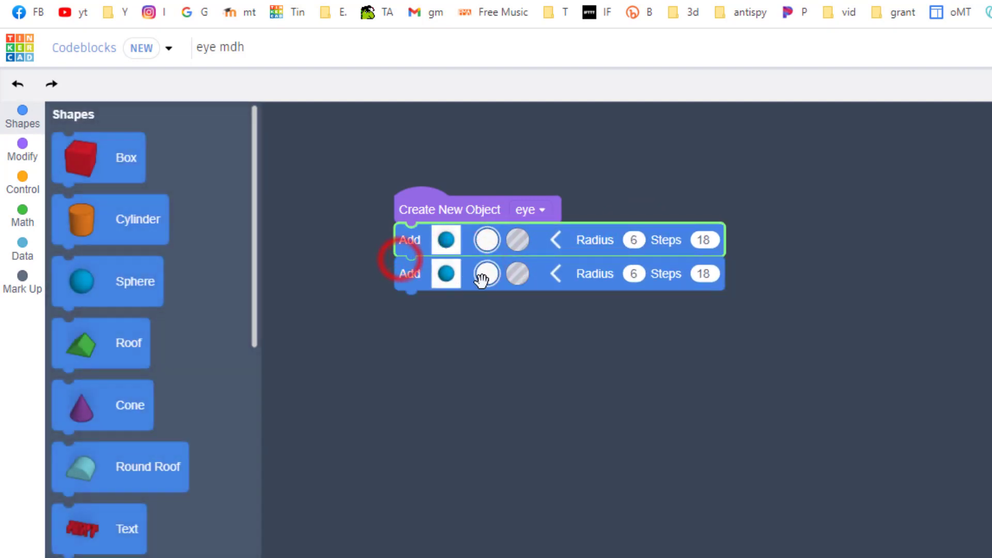
{"action": "left_click", "coordinate": [486, 273]}
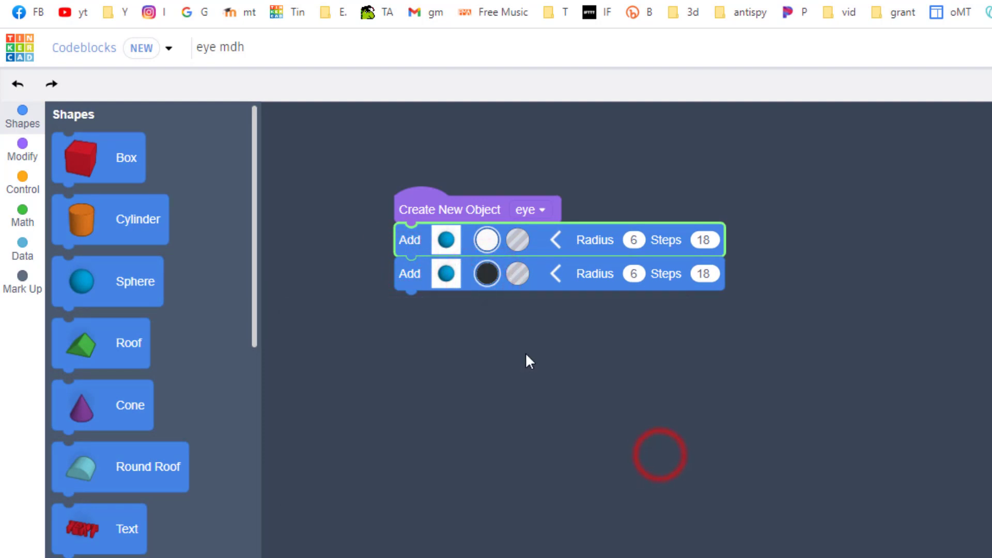
{"action": "left_click", "coordinate": [633, 274]}
{"action": "type", "text": "3"}
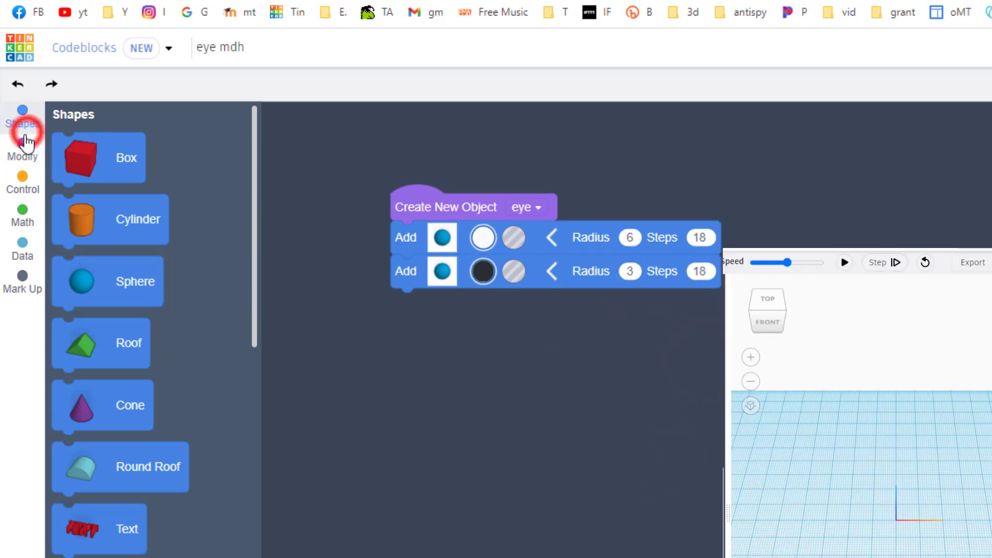
- Add a Move block for the black pupil and run the code to preview
{"action": "left_click", "coordinate": [22, 150]}
{"action": "type", "text": "-3"}
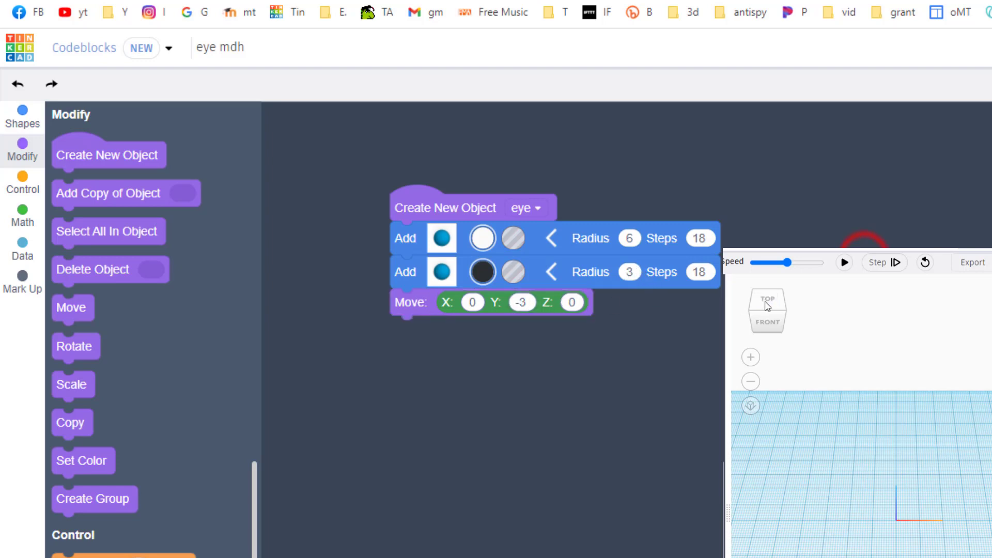
{"action": "left_click", "coordinate": [843, 262]}
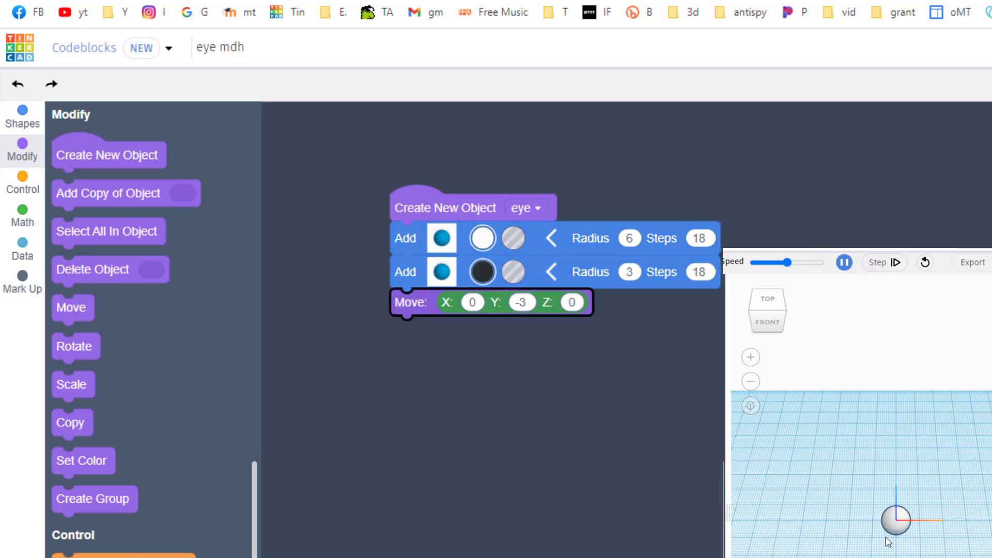
{"action": "left_click", "coordinate": [843, 262]}
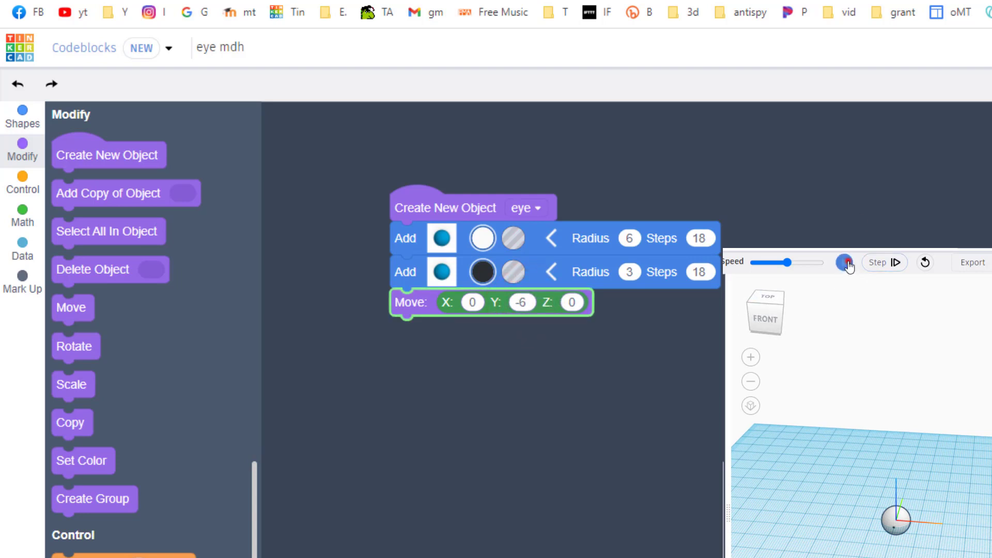
{"action": "left_click", "coordinate": [844, 262]}
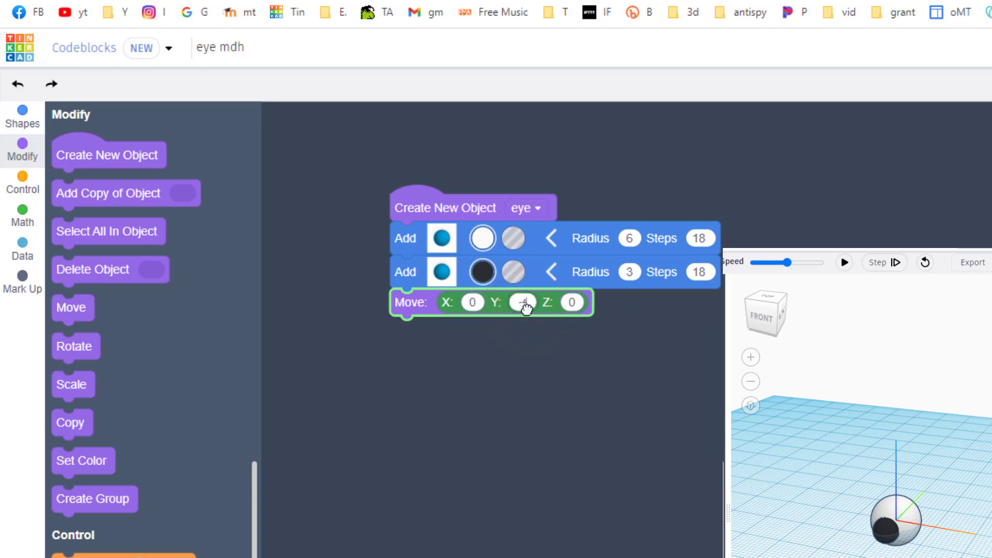
- Adjust the pupil's Y offset to -4.5 and rerun the eye preview
{"action": "left_click", "coordinate": [844, 263]}
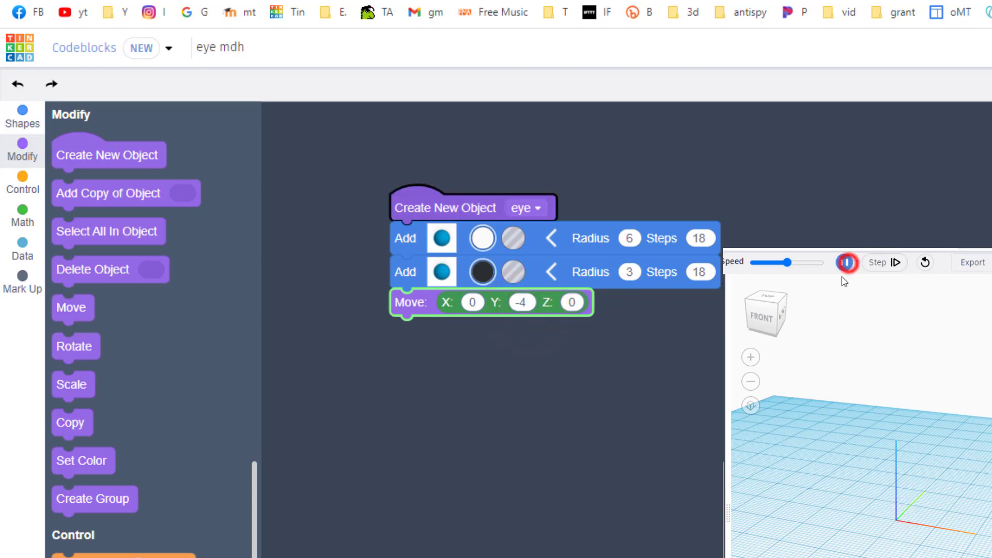
{"action": "left_click", "coordinate": [846, 262]}
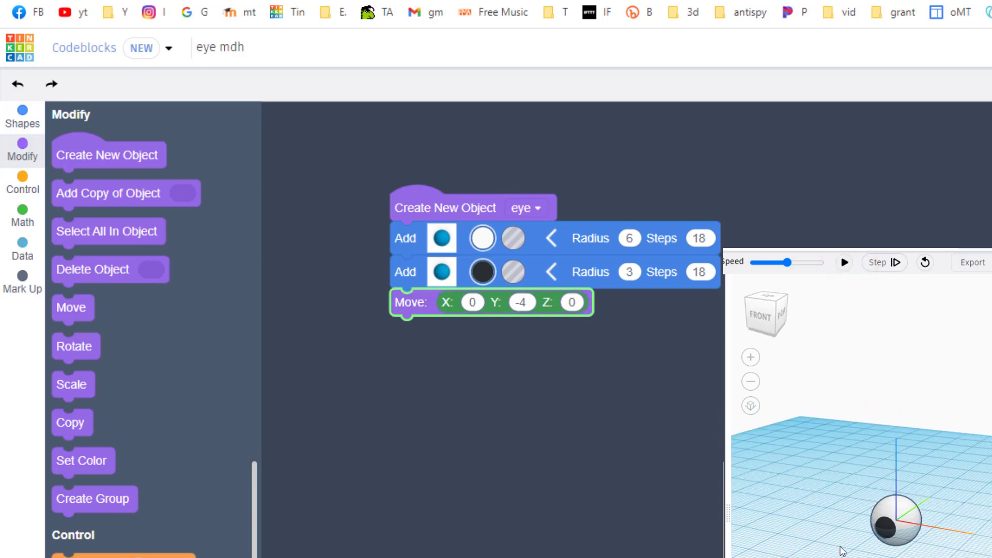
{"action": "left_click", "coordinate": [521, 301]}
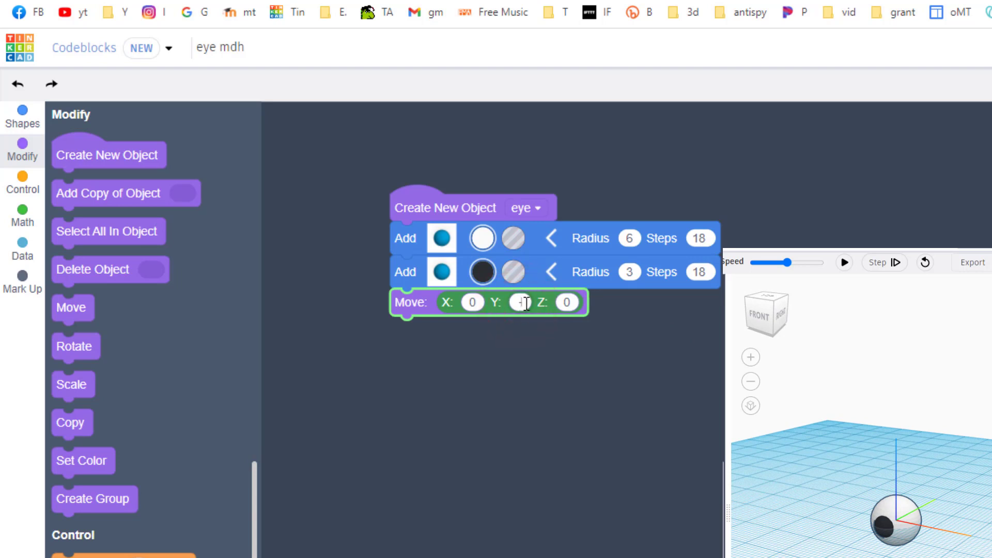
{"action": "type", "text": "-4.5"}
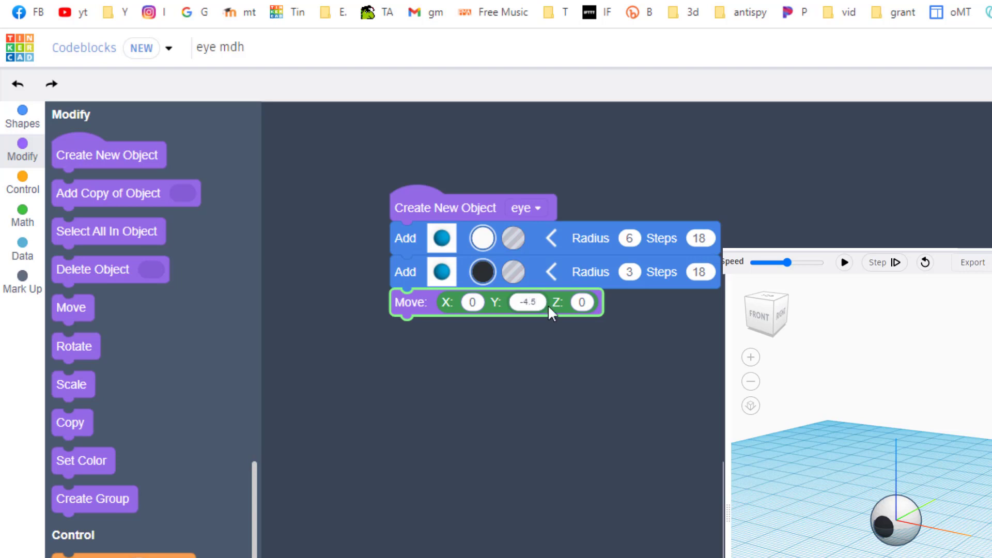
{"action": "left_click", "coordinate": [844, 262]}
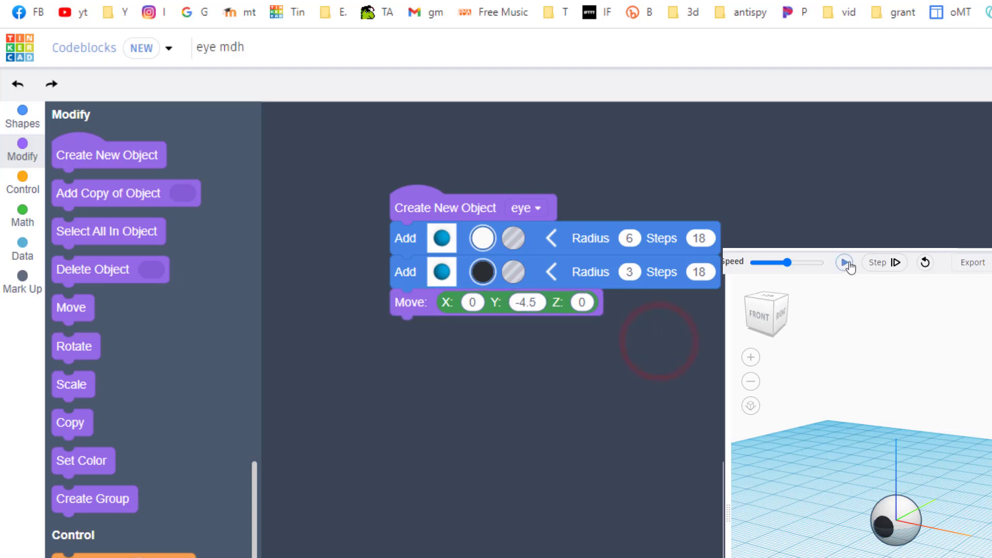
{"action": "left_click", "coordinate": [844, 262]}
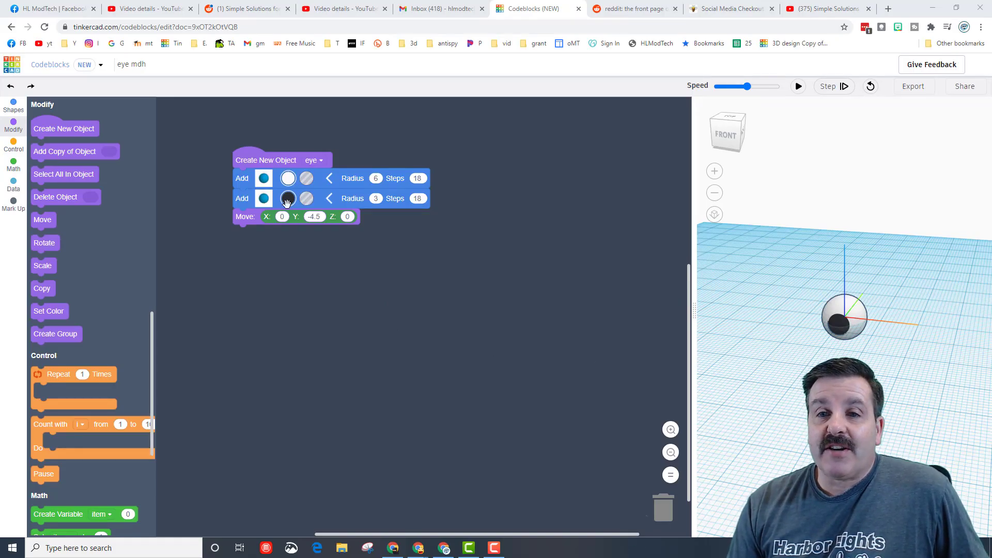
- Export the design as a Part named 'eye' and save the shape
{"action": "left_click", "coordinate": [288, 198]}
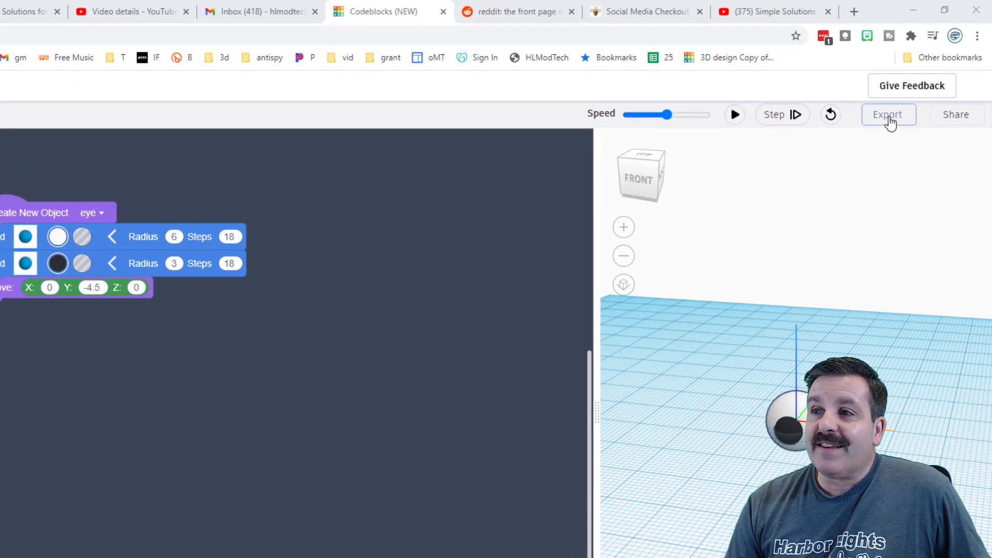
{"action": "left_click", "coordinate": [888, 114]}
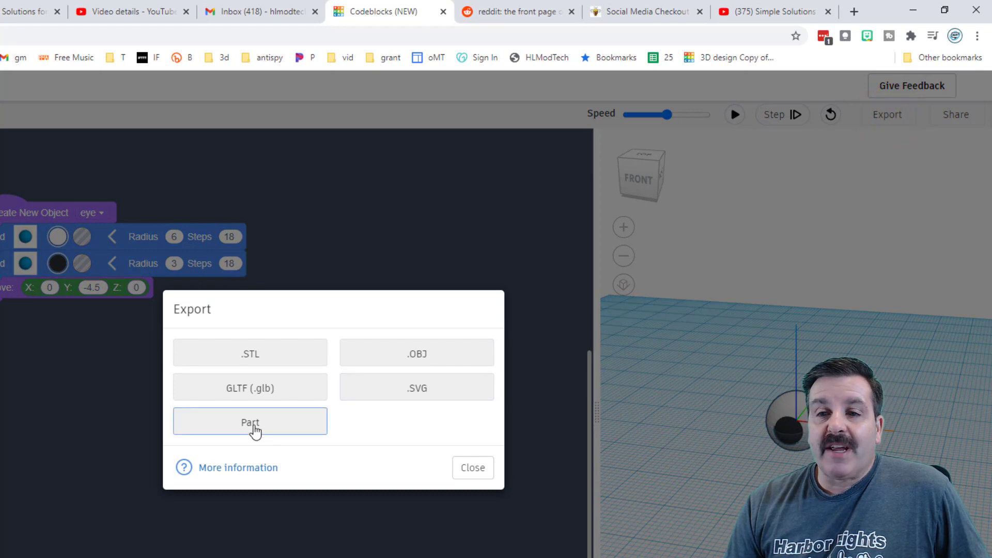
{"action": "left_click", "coordinate": [249, 422]}
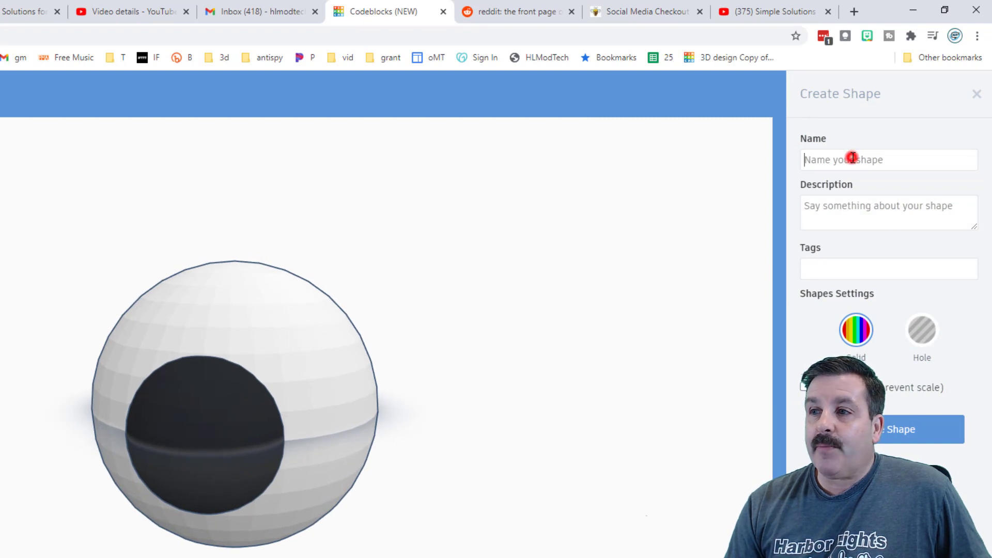
{"action": "type", "text": "eye"}
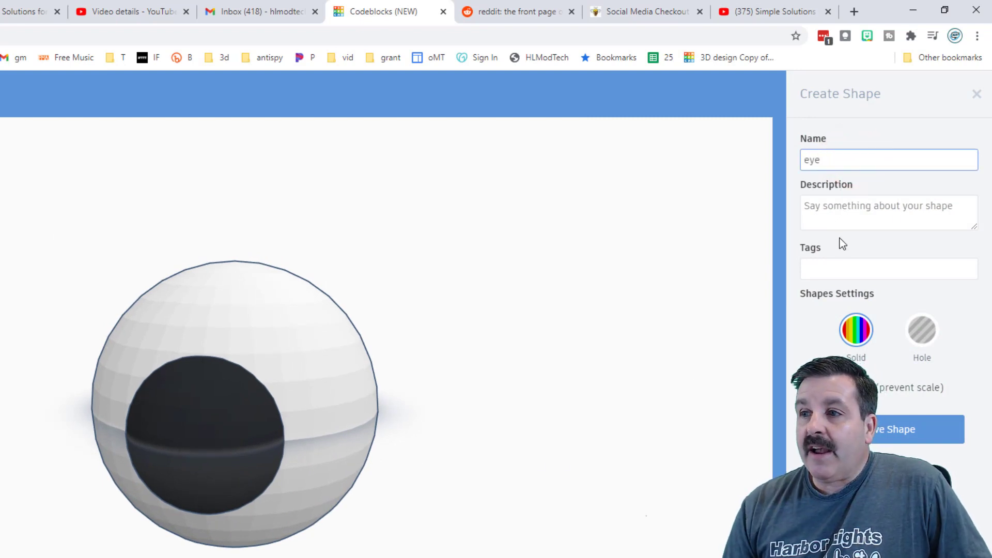
{"action": "scroll", "scroll_direction": "down", "scroll_amount": 3}
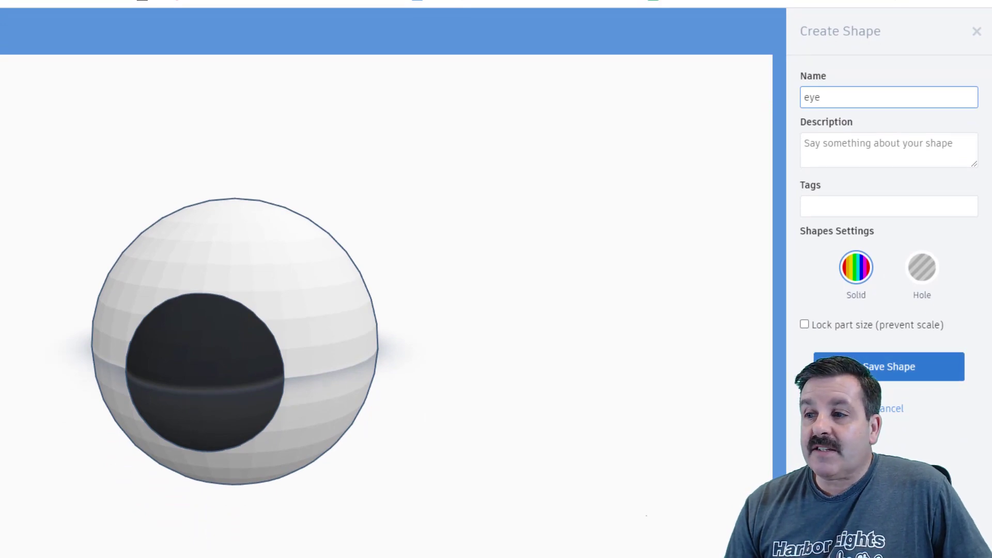
{"action": "left_click", "coordinate": [887, 367]}
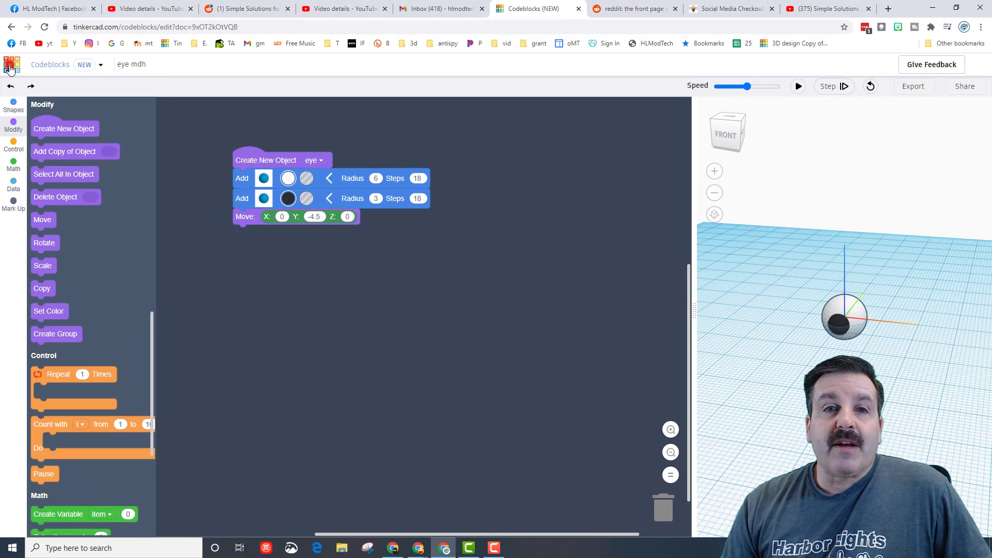
- Create a new 3D design, drop Blanky on the workplane, and show Shapes Collection
{"action": "left_click", "coordinate": [10, 64]}
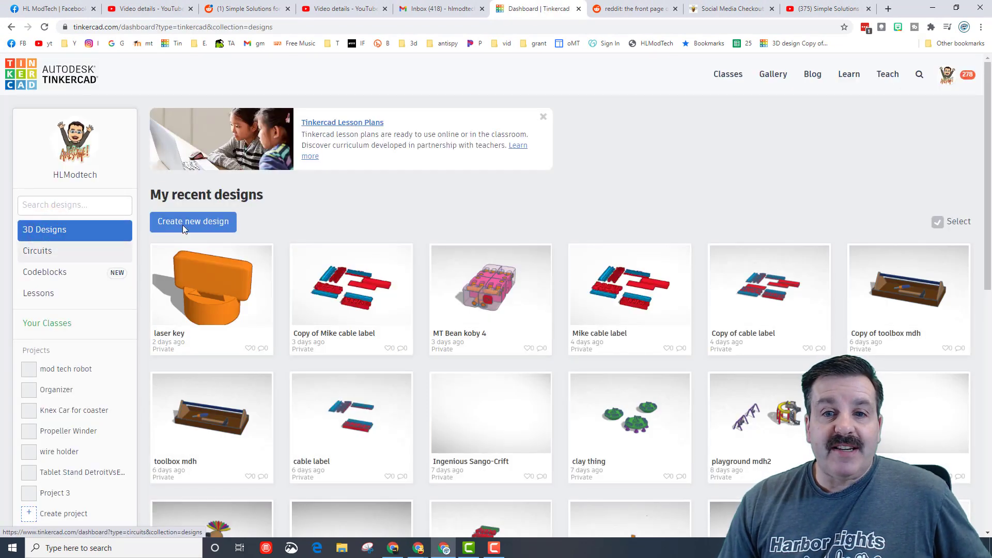
{"action": "left_click", "coordinate": [193, 222]}
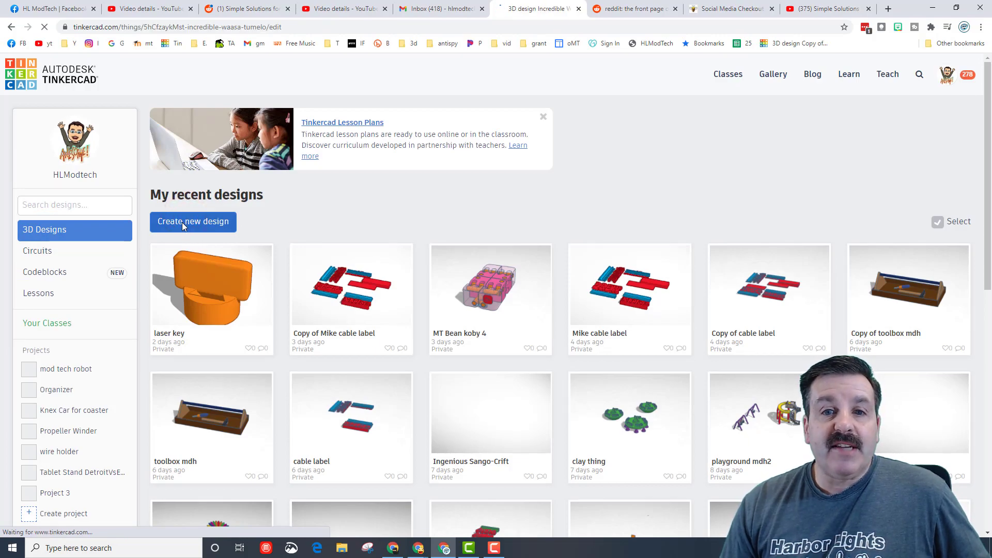
{"action": "left_click", "coordinate": [193, 221]}
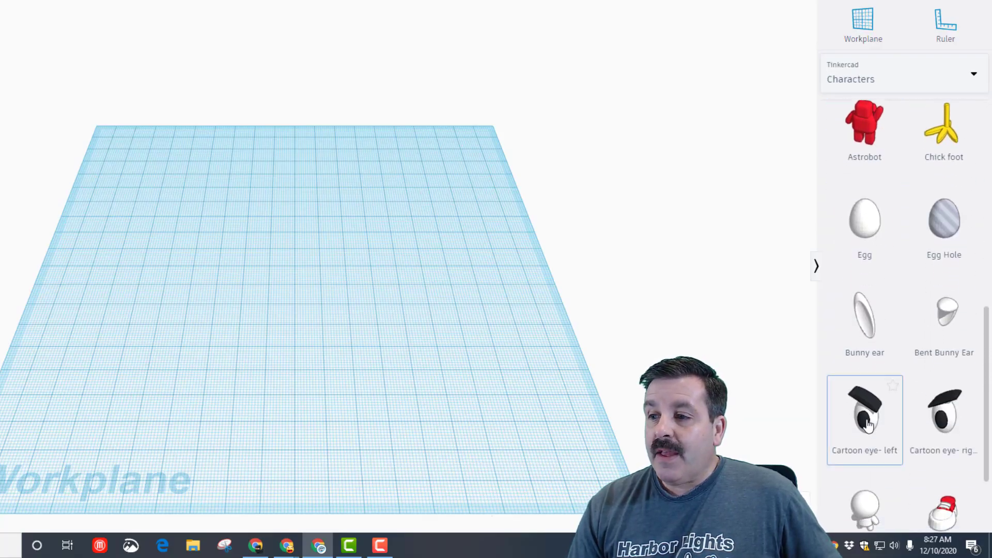
{"action": "scroll", "scroll_direction": "down", "scroll_amount": 3}
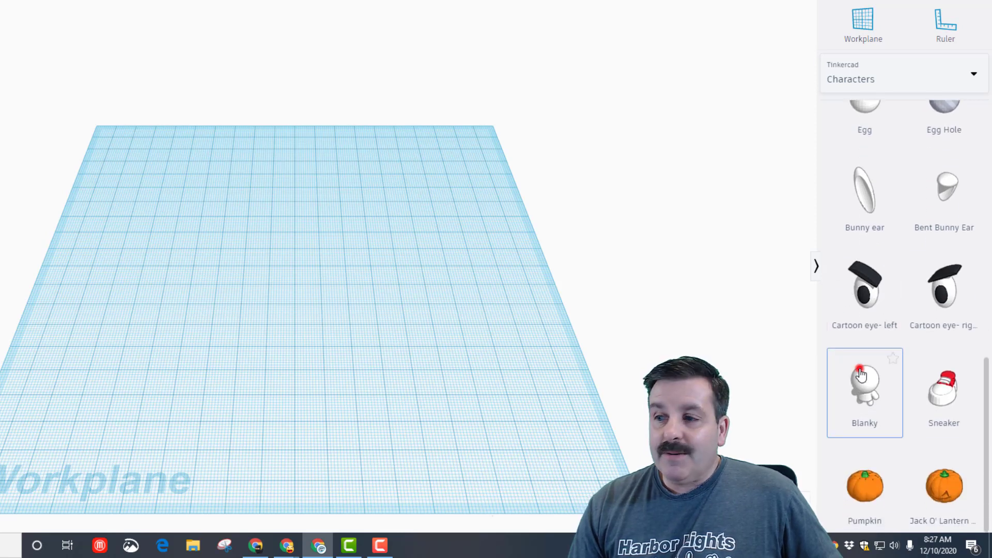
{"action": "left_click", "coordinate": [864, 386]}
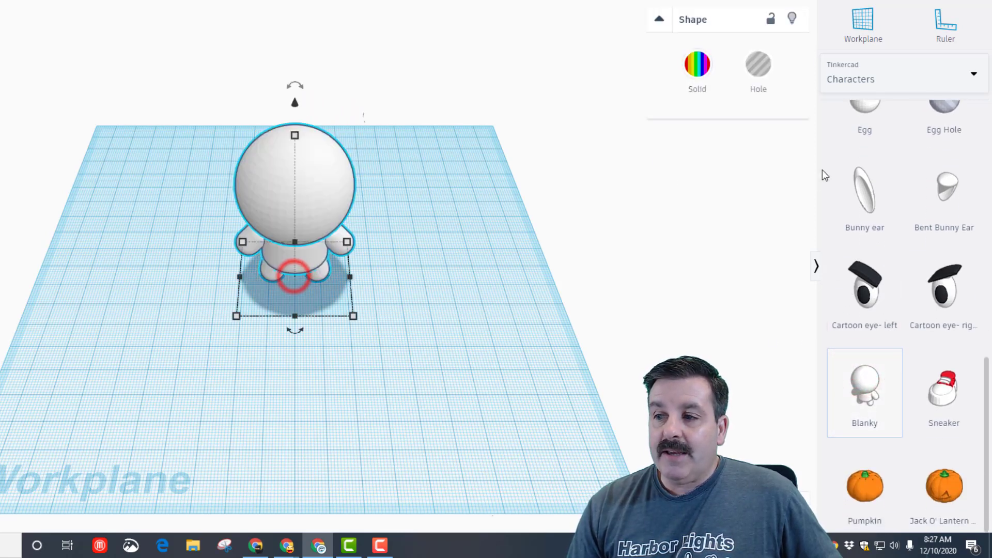
{"action": "left_click", "coordinate": [865, 386]}
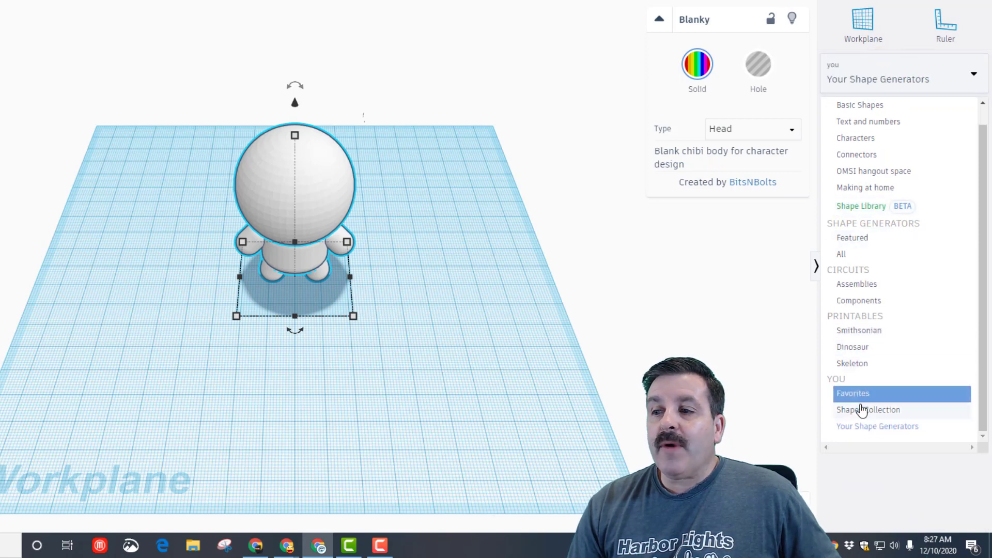
{"action": "left_click", "coordinate": [868, 410]}
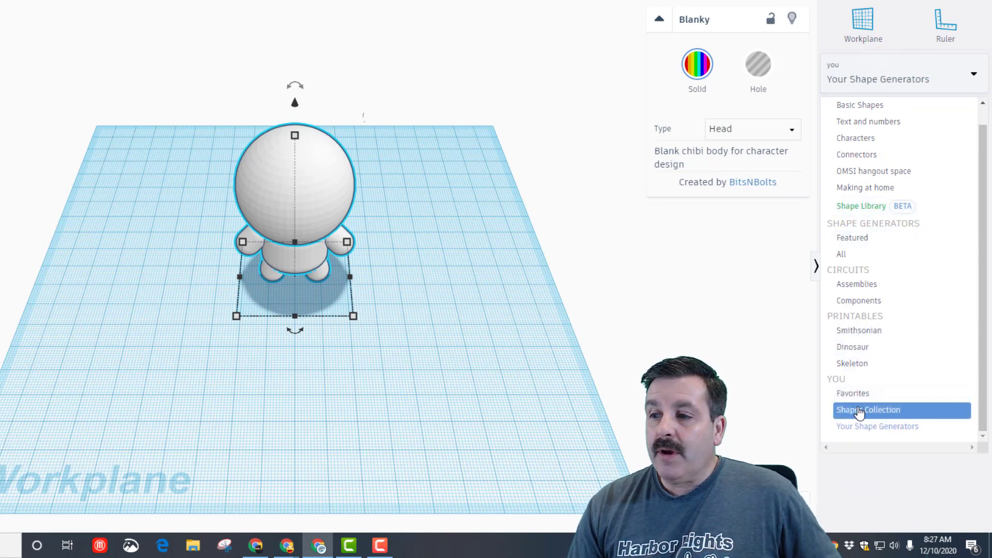
{"action": "left_click", "coordinate": [869, 409]}
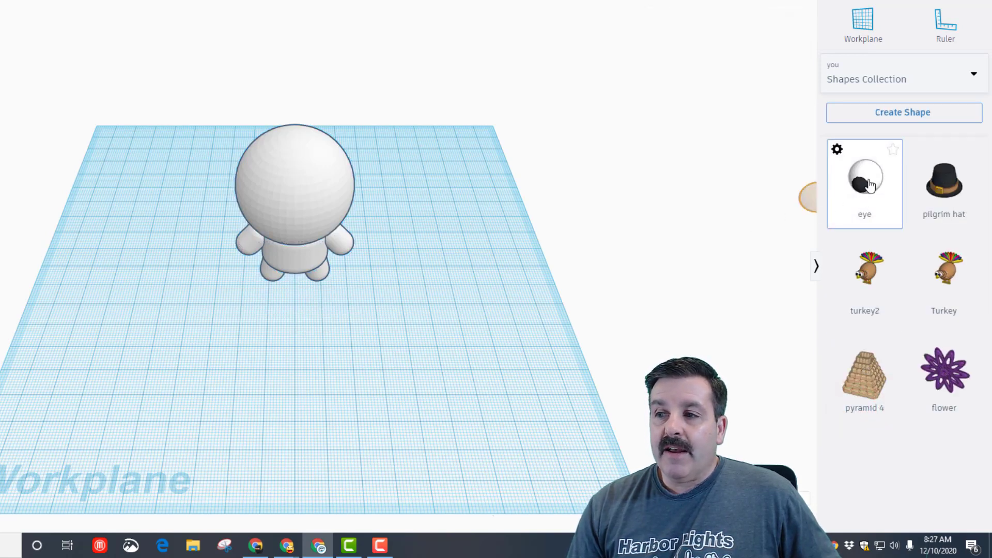
- Place the eye part on Blanky's head, nudge it into place, and duplicate it
{"action": "left_click", "coordinate": [865, 177]}
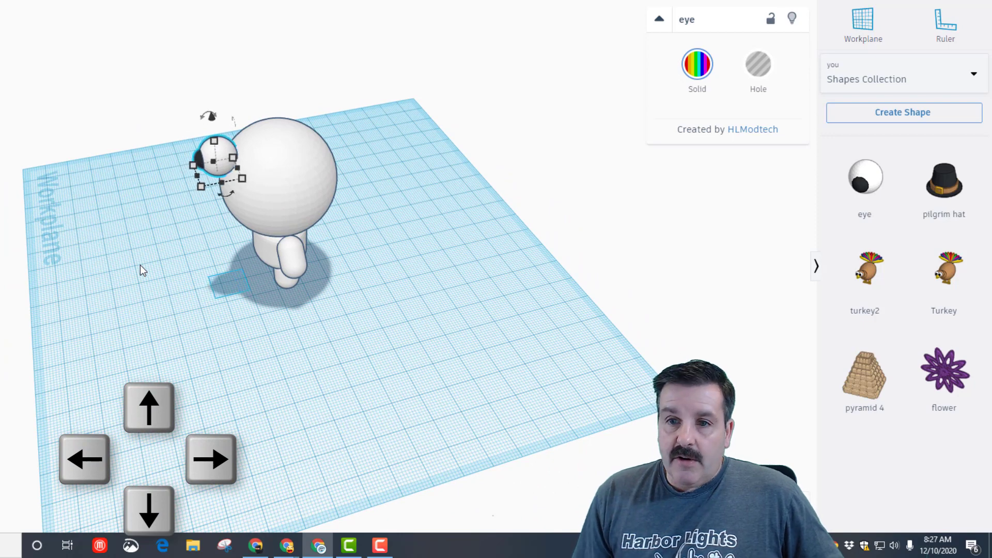
{"action": "key", "text": "ctrl+down"}
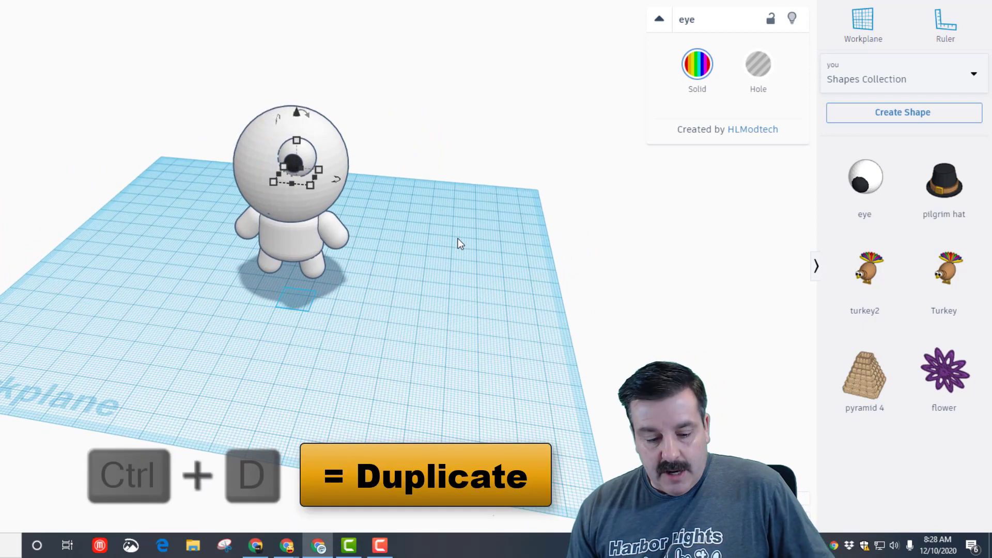
{"action": "key", "text": "ctrl+d"}
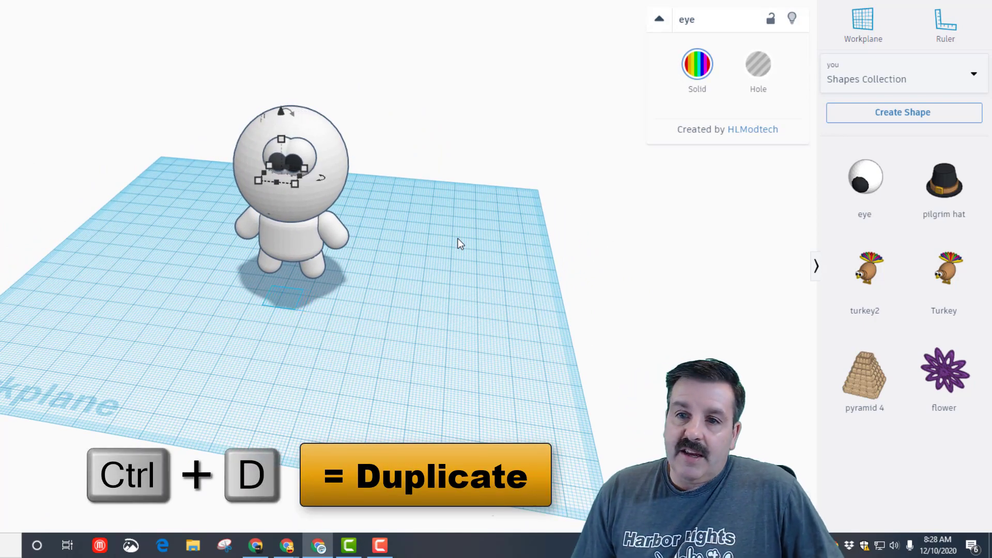